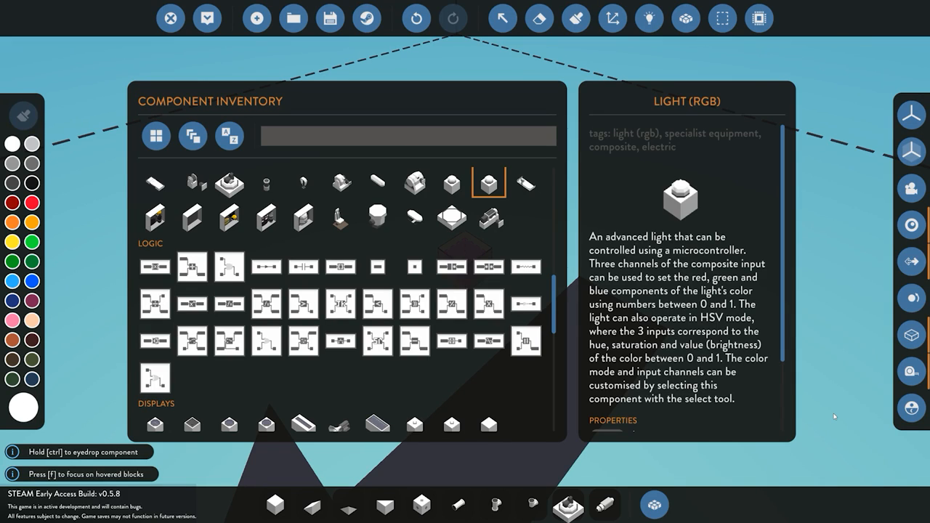
- Enter the microcontroller editor from the workbench toolbar
{"action": "left_click", "coordinate": [407, 137]}
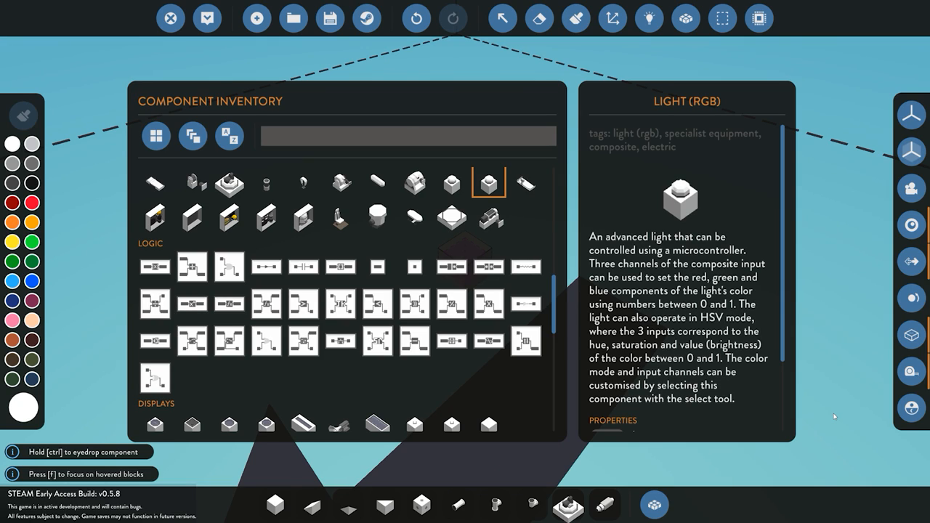
{"action": "left_click", "coordinate": [407, 137]}
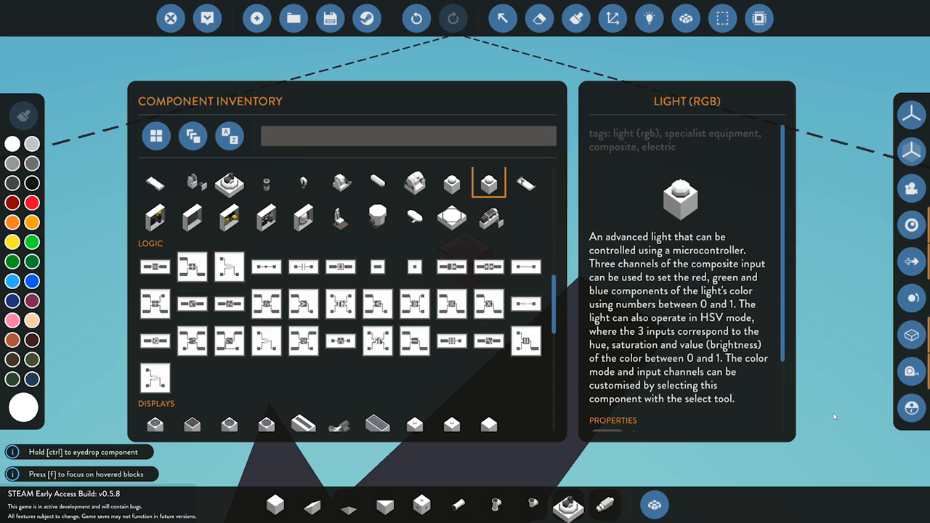
{"action": "left_click", "coordinate": [409, 137]}
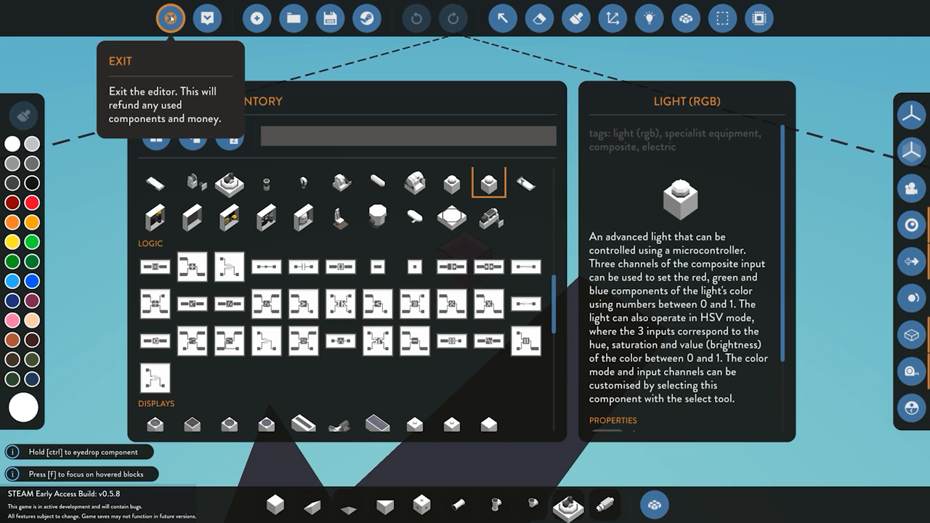
{"action": "mouse_move", "coordinate": [759, 17]}
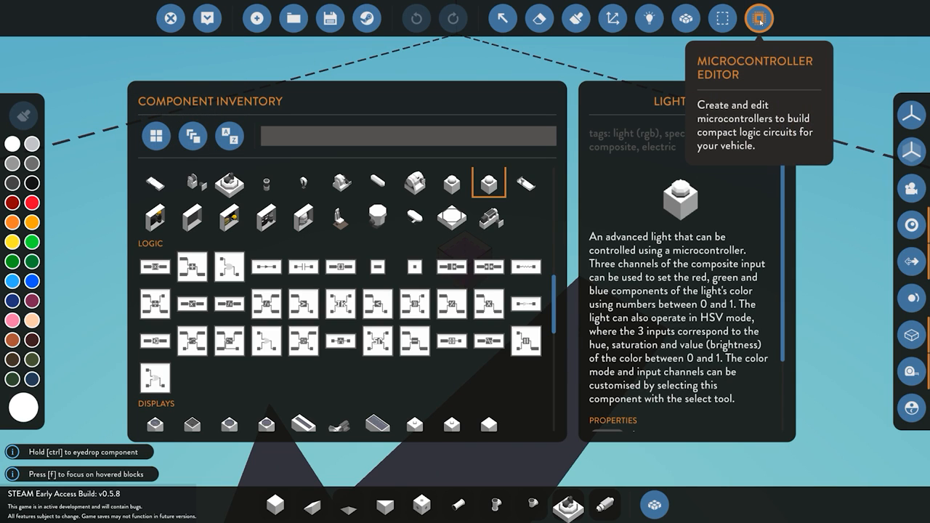
{"action": "left_click", "coordinate": [759, 17]}
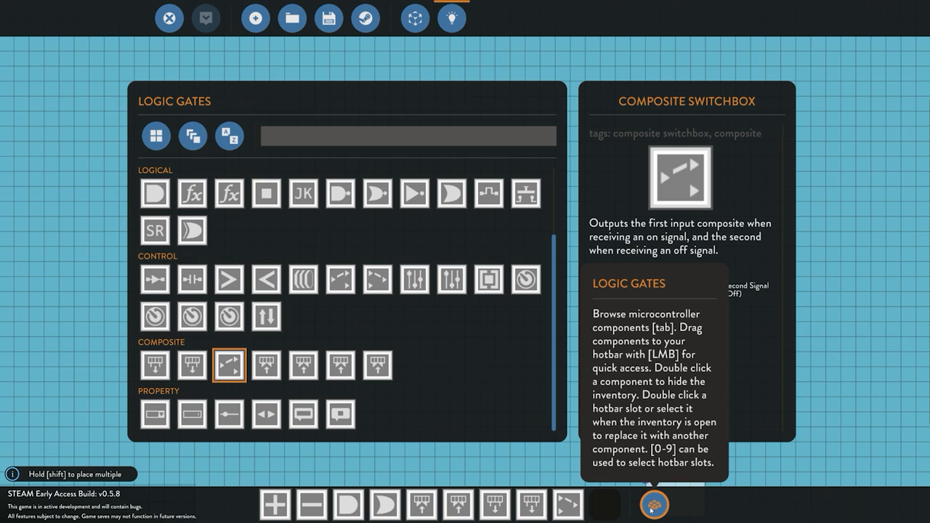
{"action": "mouse_move", "coordinate": [526, 195]}
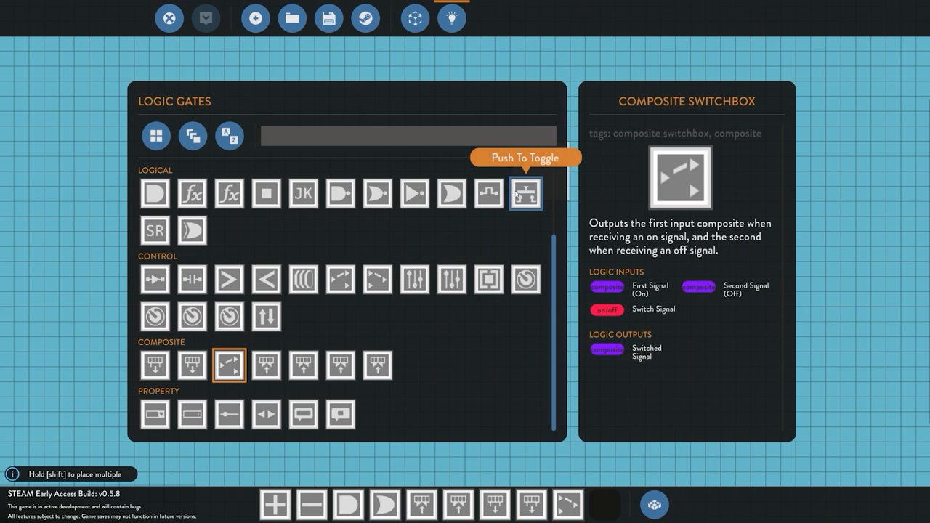
{"action": "mouse_move", "coordinate": [564, 212]}
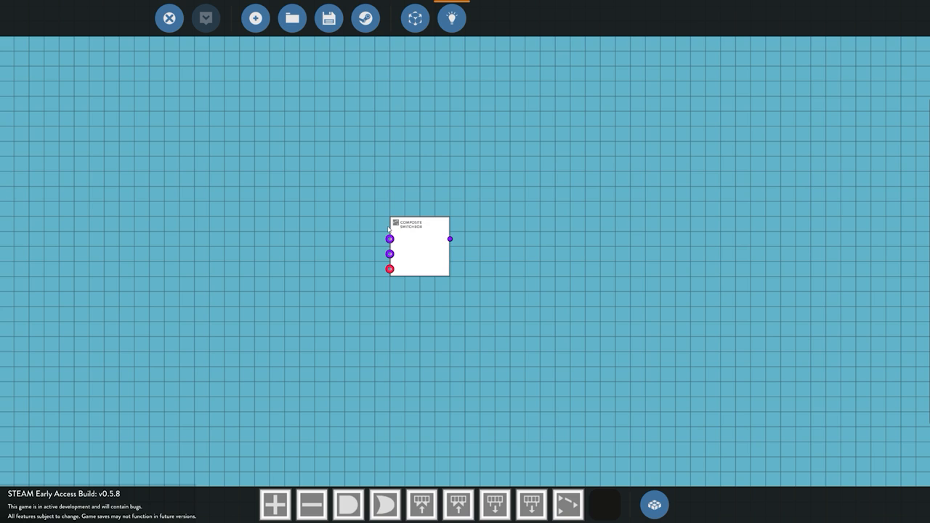
{"action": "left_click", "coordinate": [418, 247]}
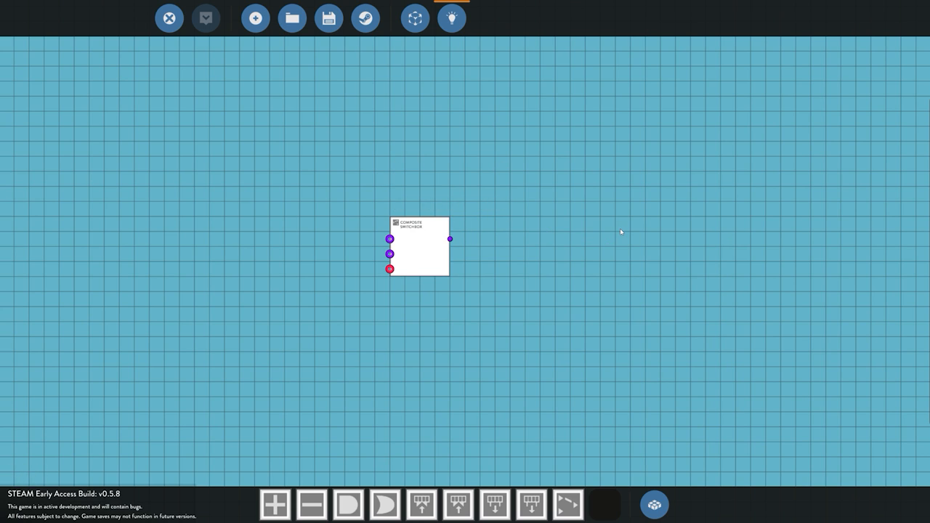
{"action": "mouse_move", "coordinate": [622, 222]}
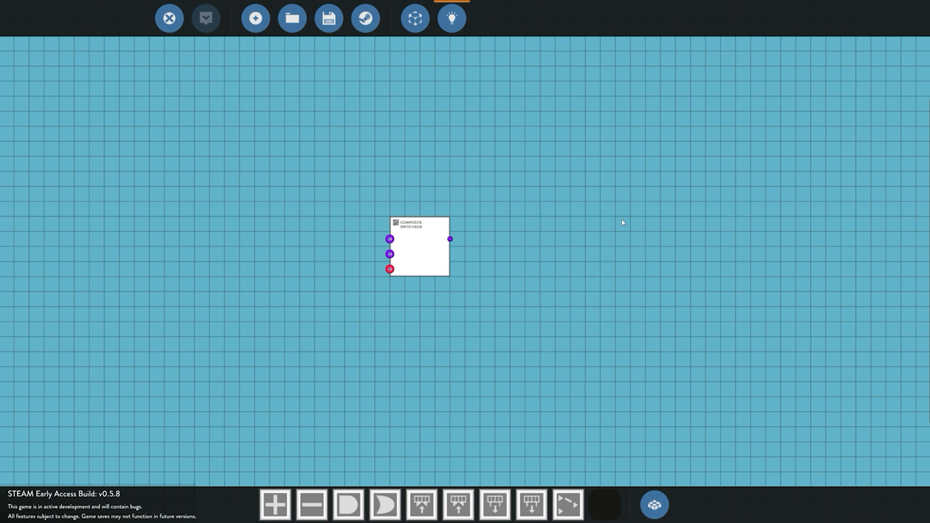
{"action": "mouse_move", "coordinate": [467, 283]}
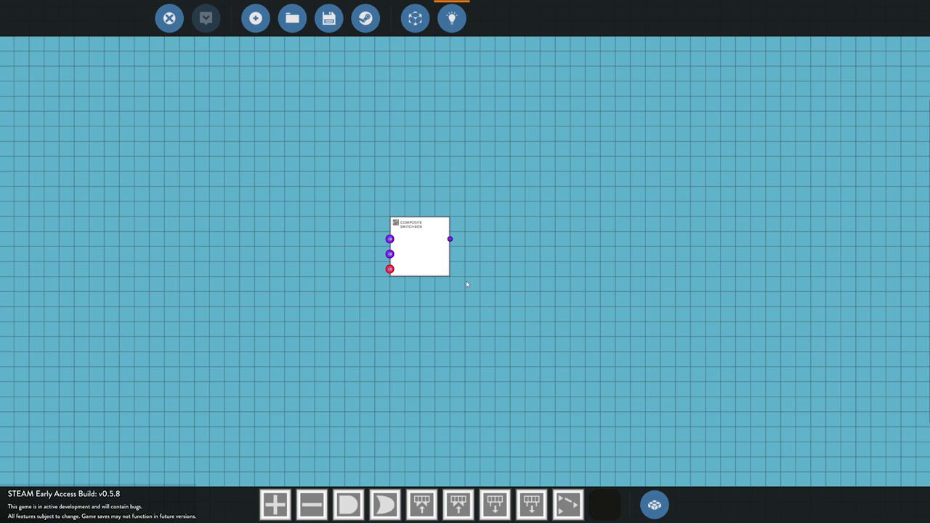
{"action": "mouse_move", "coordinate": [279, 254]}
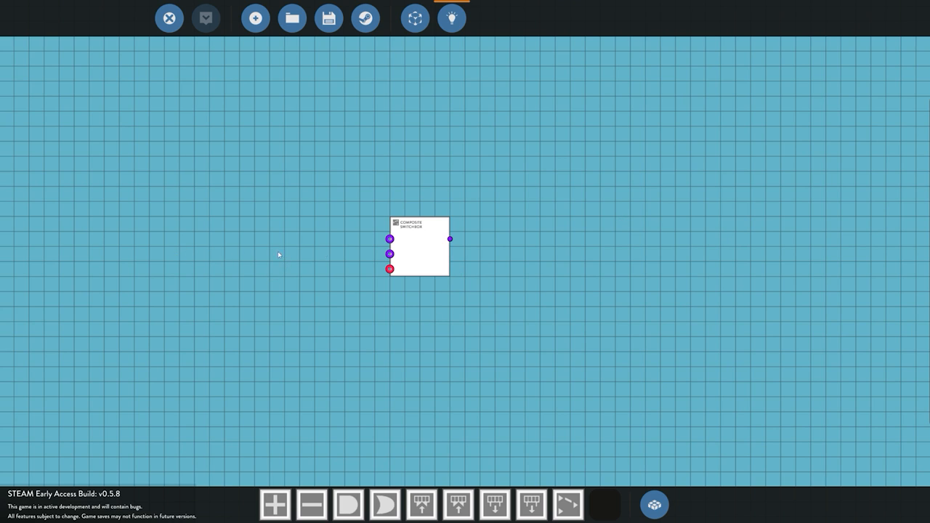
{"action": "mouse_move", "coordinate": [200, 250]}
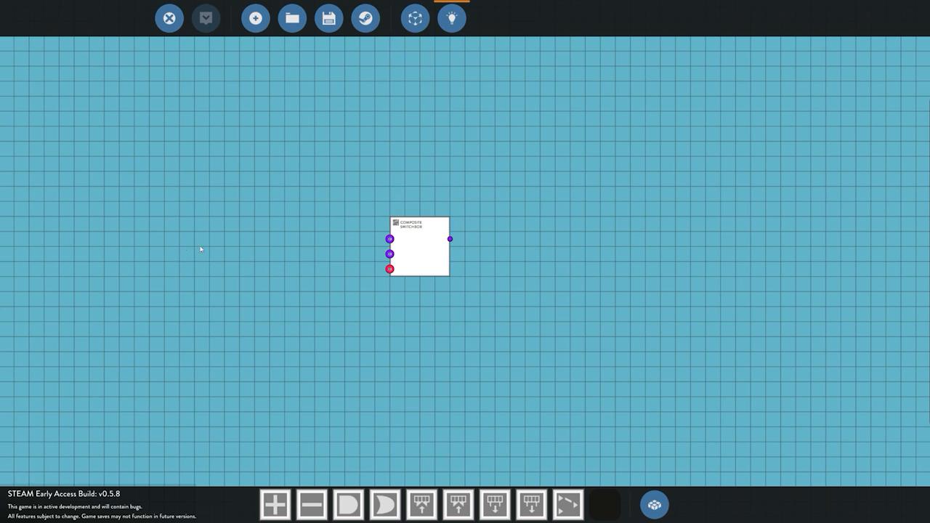
{"action": "mouse_move", "coordinate": [412, 285]}
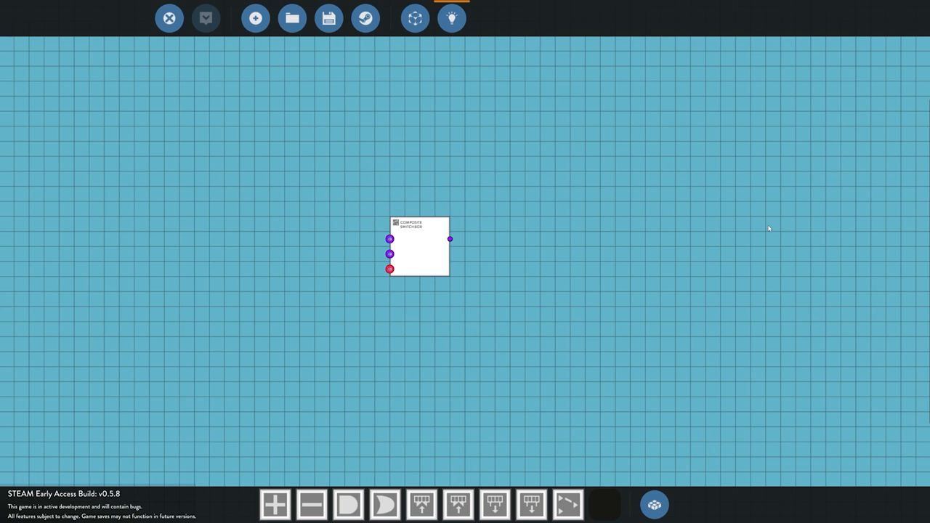
{"action": "mouse_move", "coordinate": [764, 226]}
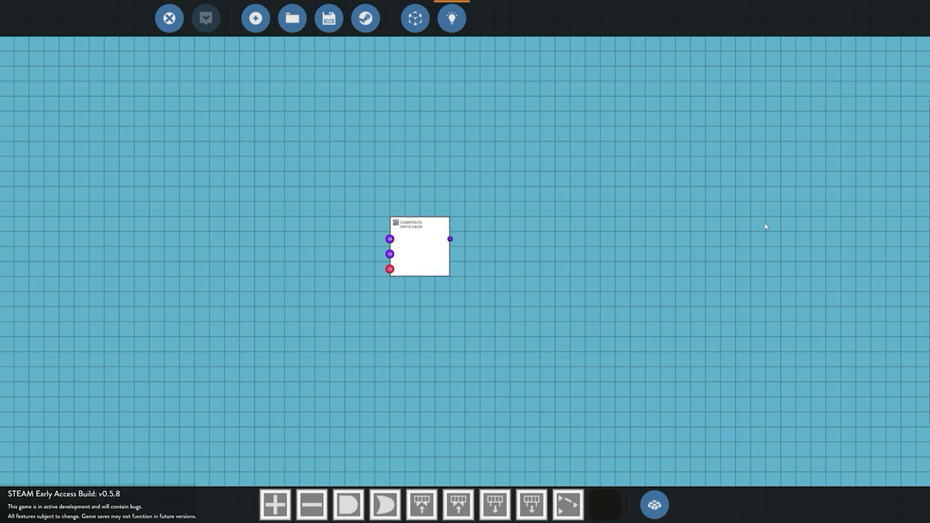
{"action": "mouse_move", "coordinate": [533, 257]}
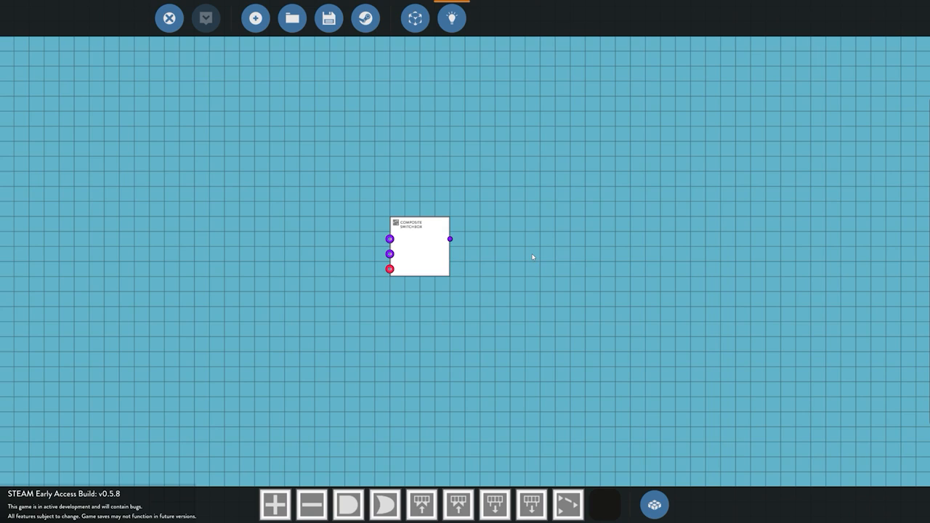
{"action": "left_click", "coordinate": [451, 17]}
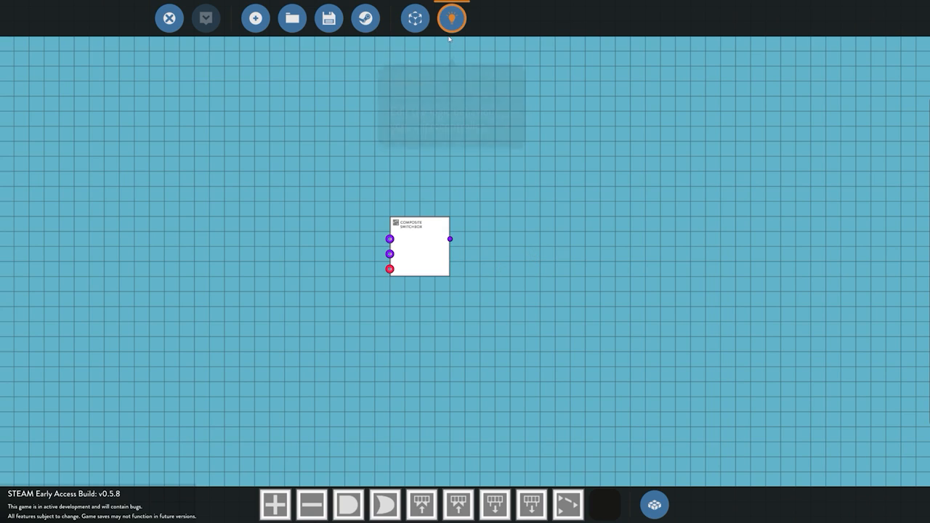
{"action": "left_click", "coordinate": [450, 18]}
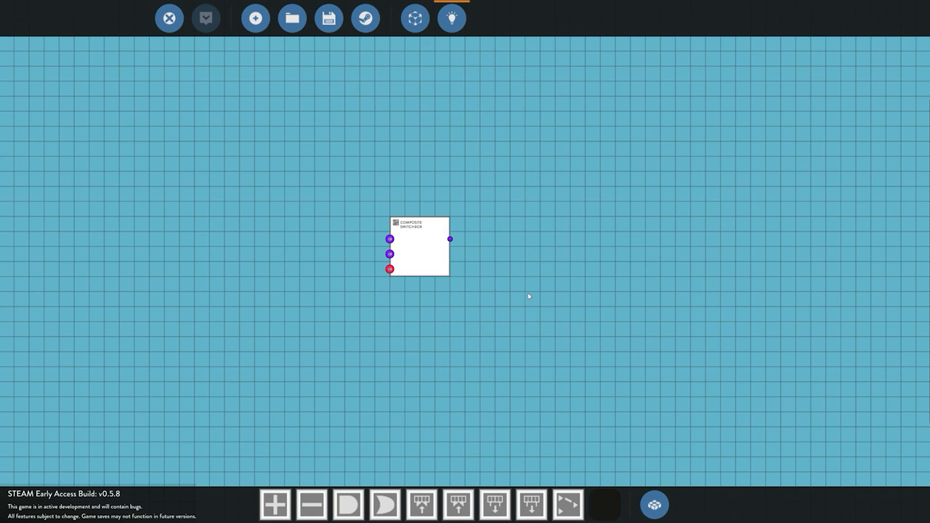
{"action": "mouse_move", "coordinate": [529, 285]}
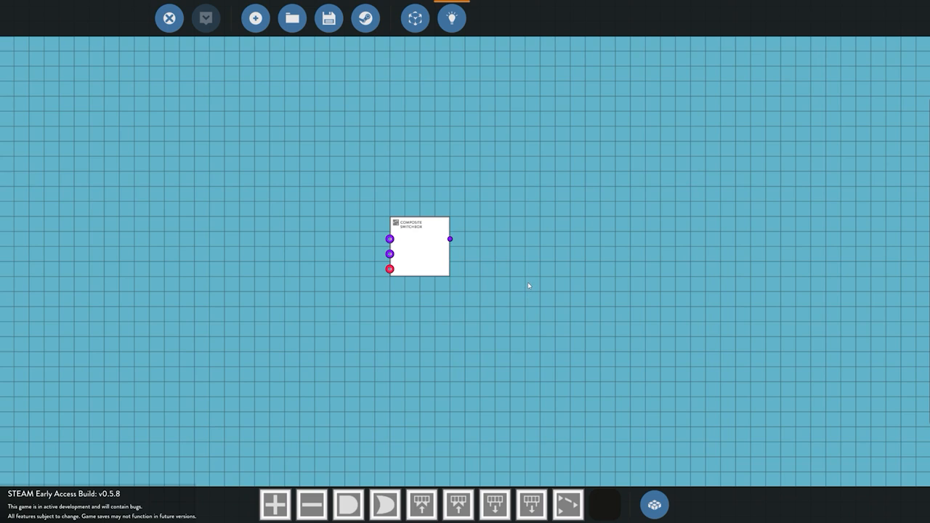
{"action": "mouse_move", "coordinate": [392, 59]}
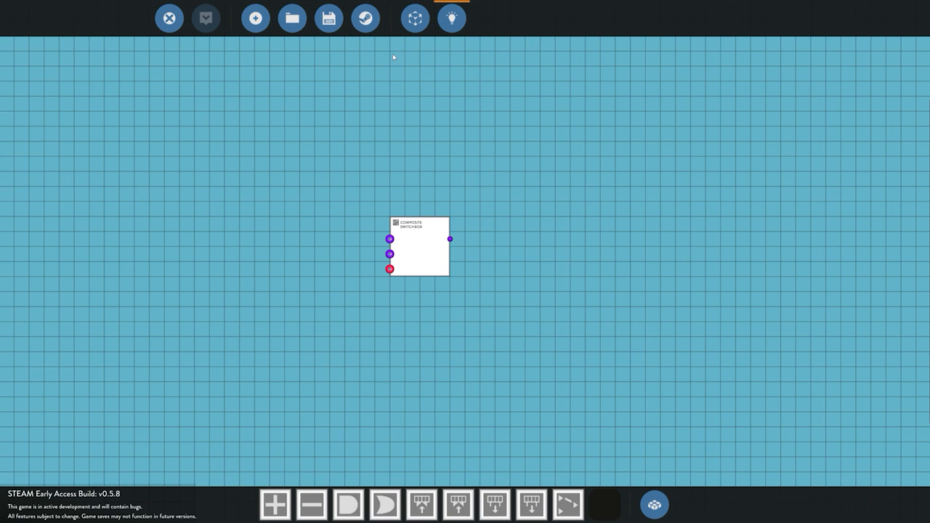
{"action": "left_click", "coordinate": [418, 247]}
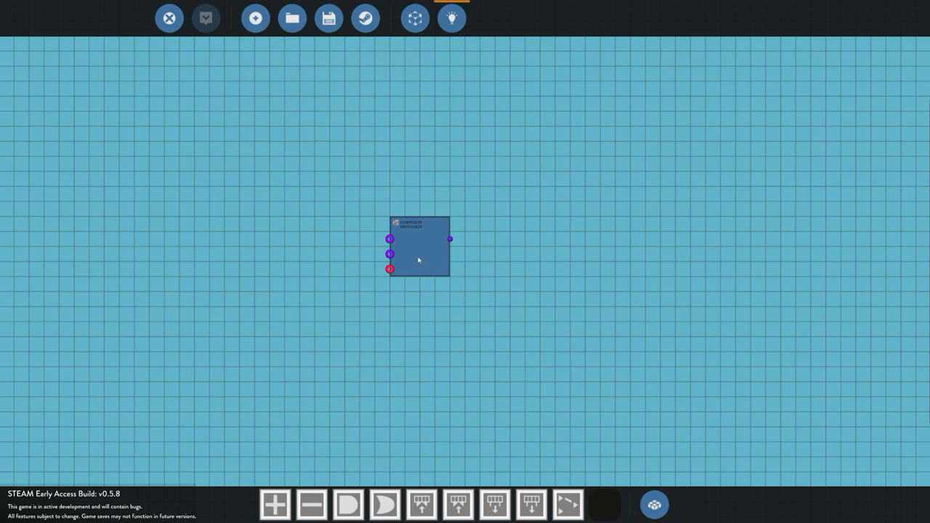
- Load the saved Sliding Door example circuit into the editor
{"action": "left_click", "coordinate": [291, 17]}
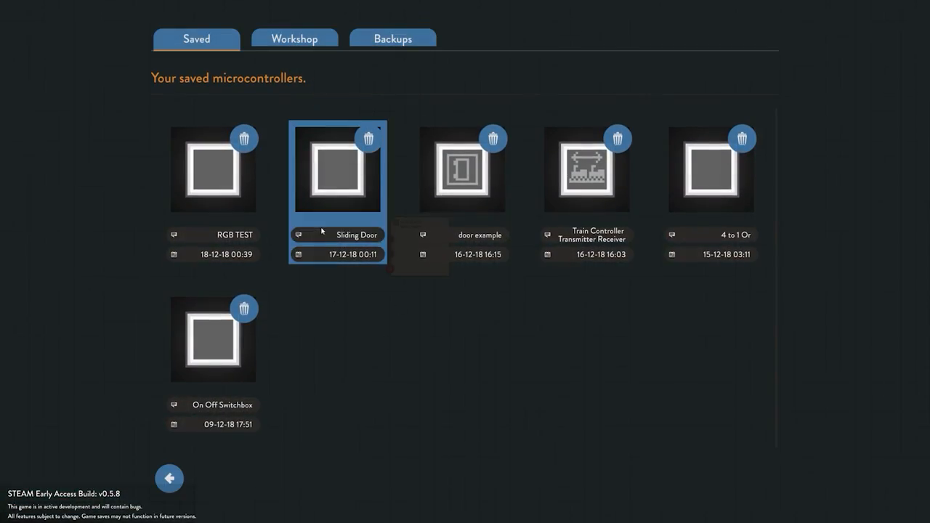
{"action": "double_click", "coordinate": [337, 169]}
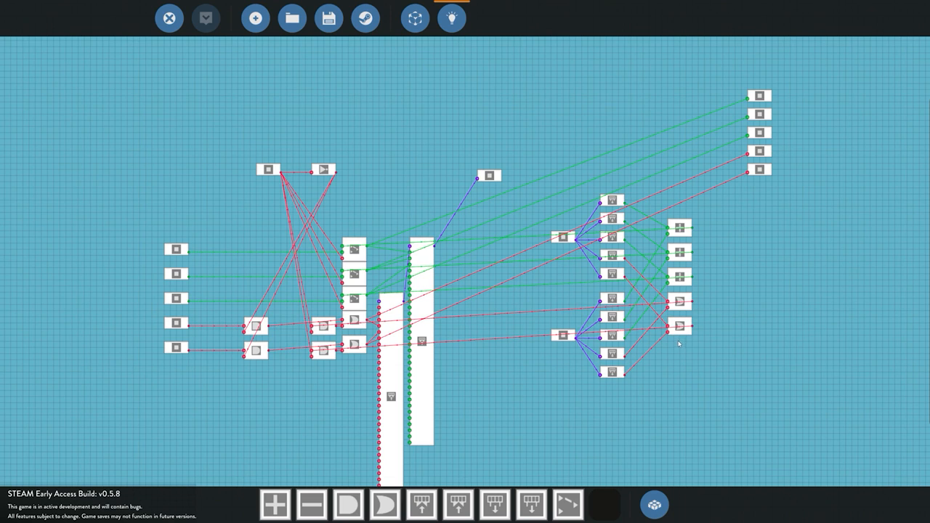
{"action": "left_click", "coordinate": [451, 17]}
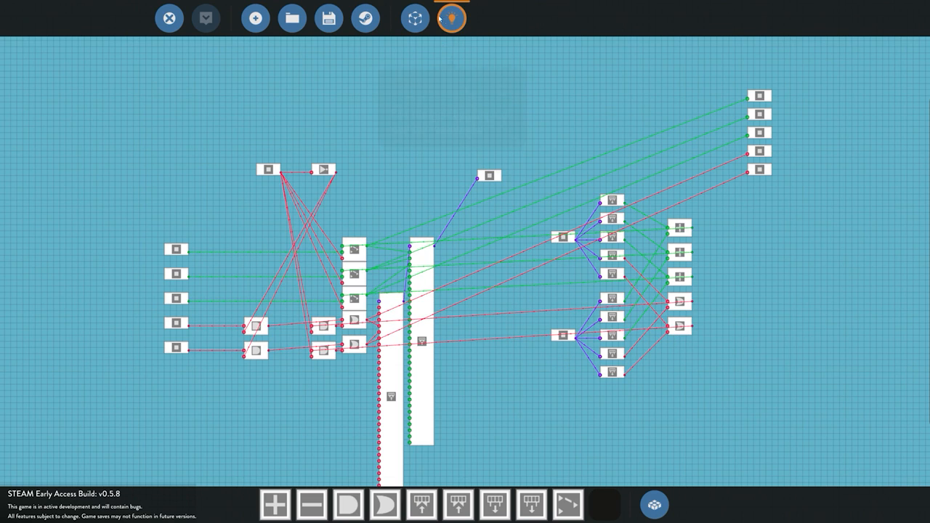
- Clear the loaded circuit, confirming to leave a blank new microcontroller
{"action": "left_click", "coordinate": [256, 17]}
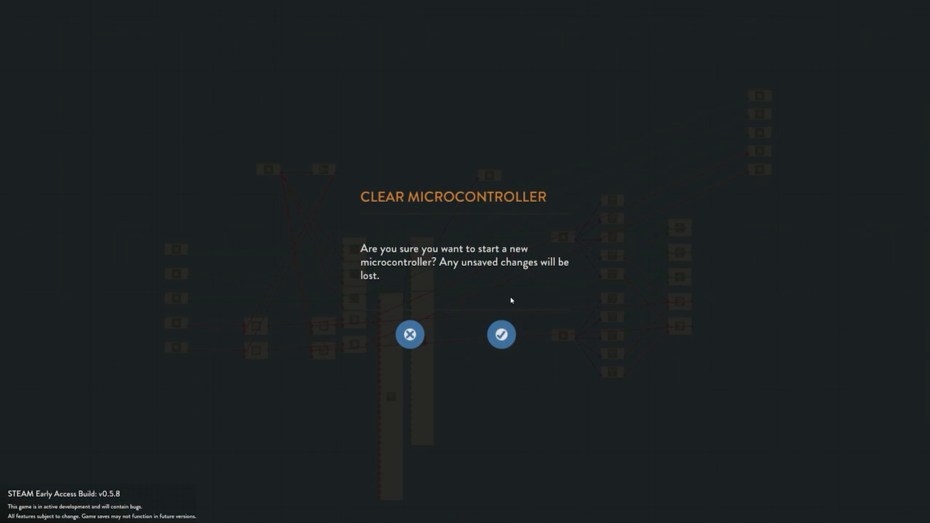
{"action": "left_click", "coordinate": [501, 334]}
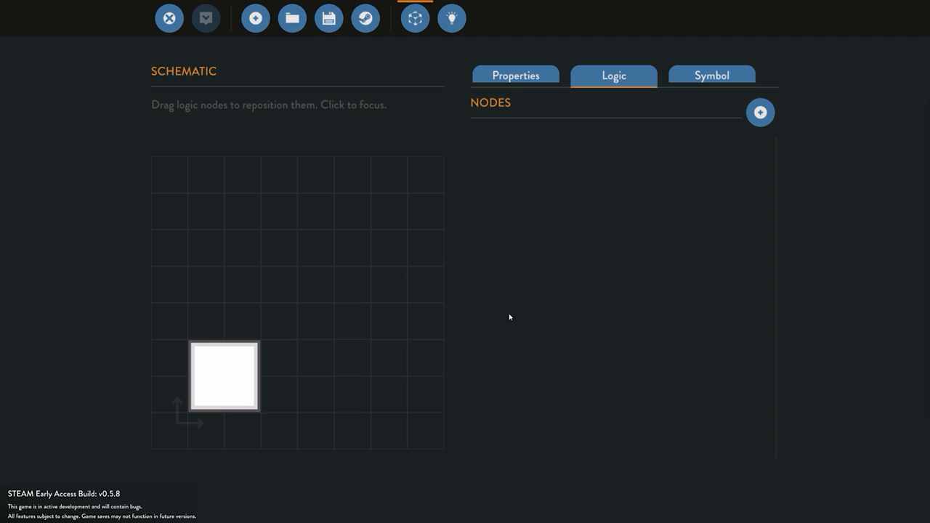
{"action": "mouse_move", "coordinate": [509, 311]}
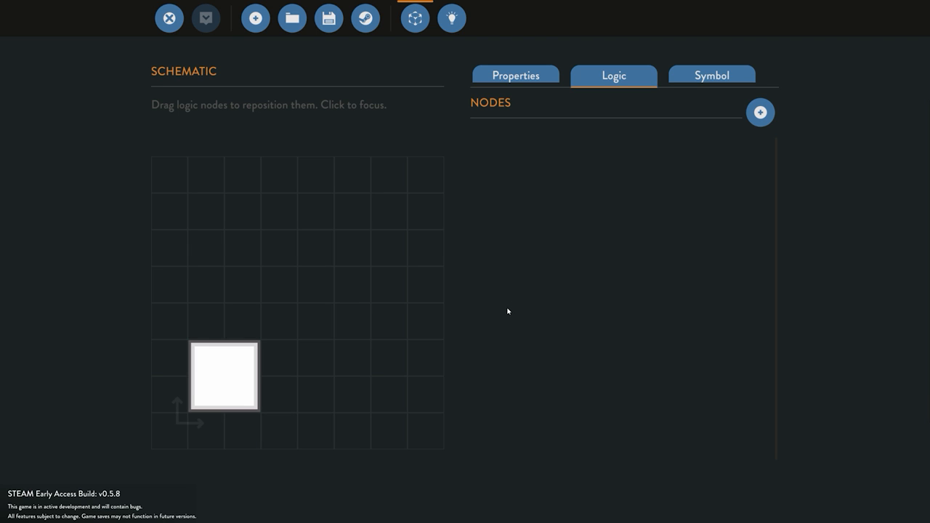
{"action": "mouse_move", "coordinate": [488, 288]}
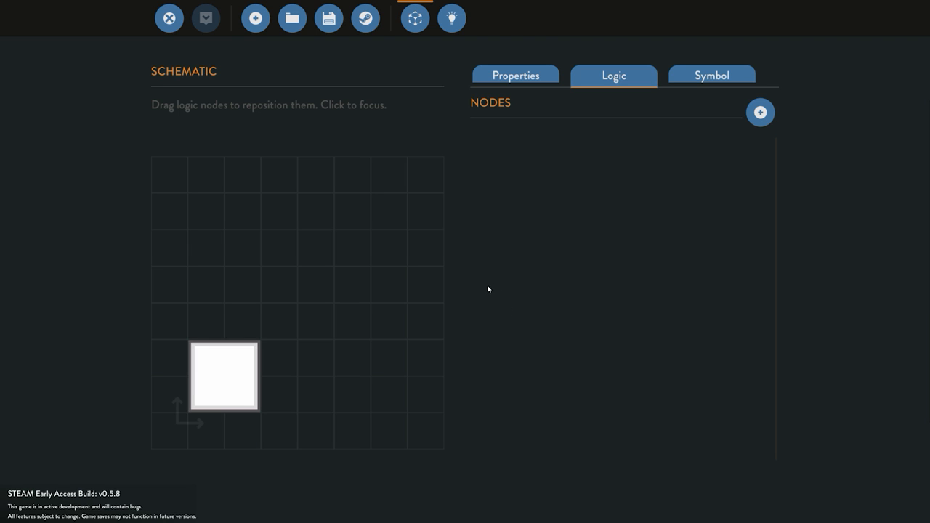